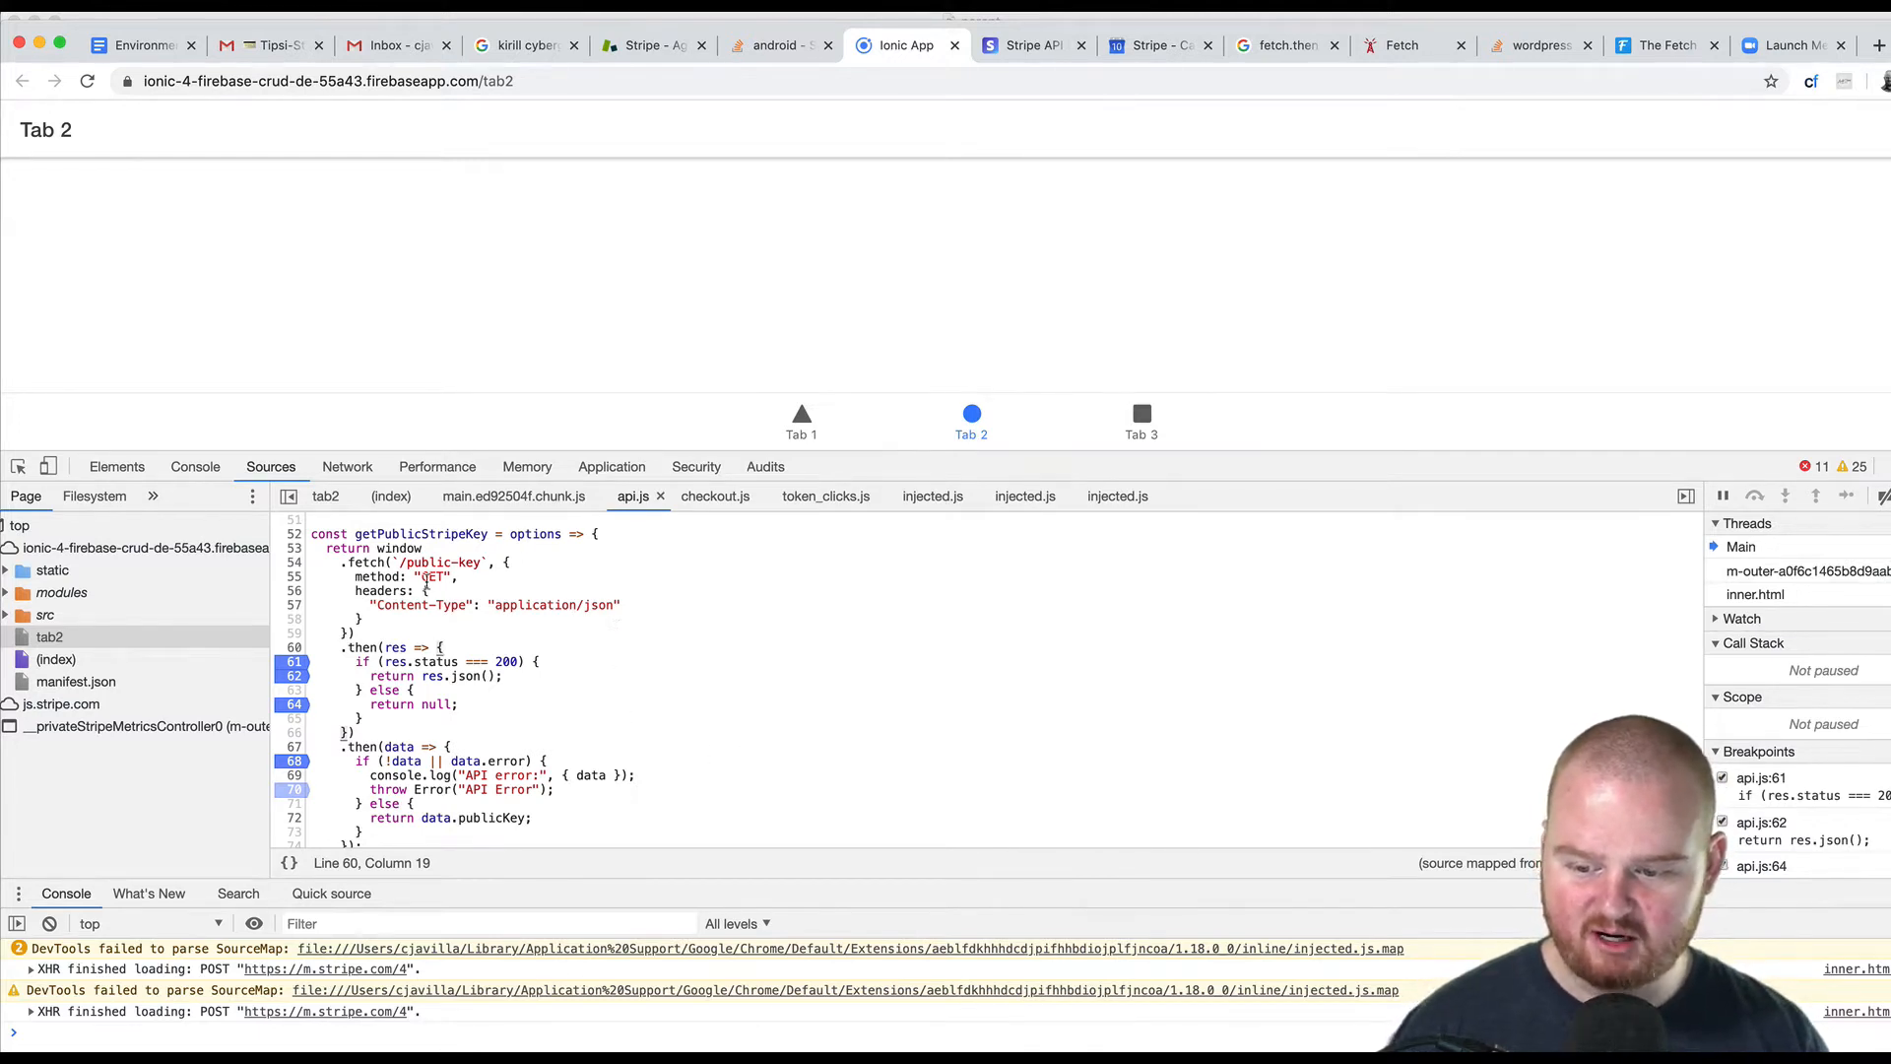
# Reload the page and inspect getPublicStripeKey and its res parameter while paused at api.js line 61.
pyautogui.click(329, 81)
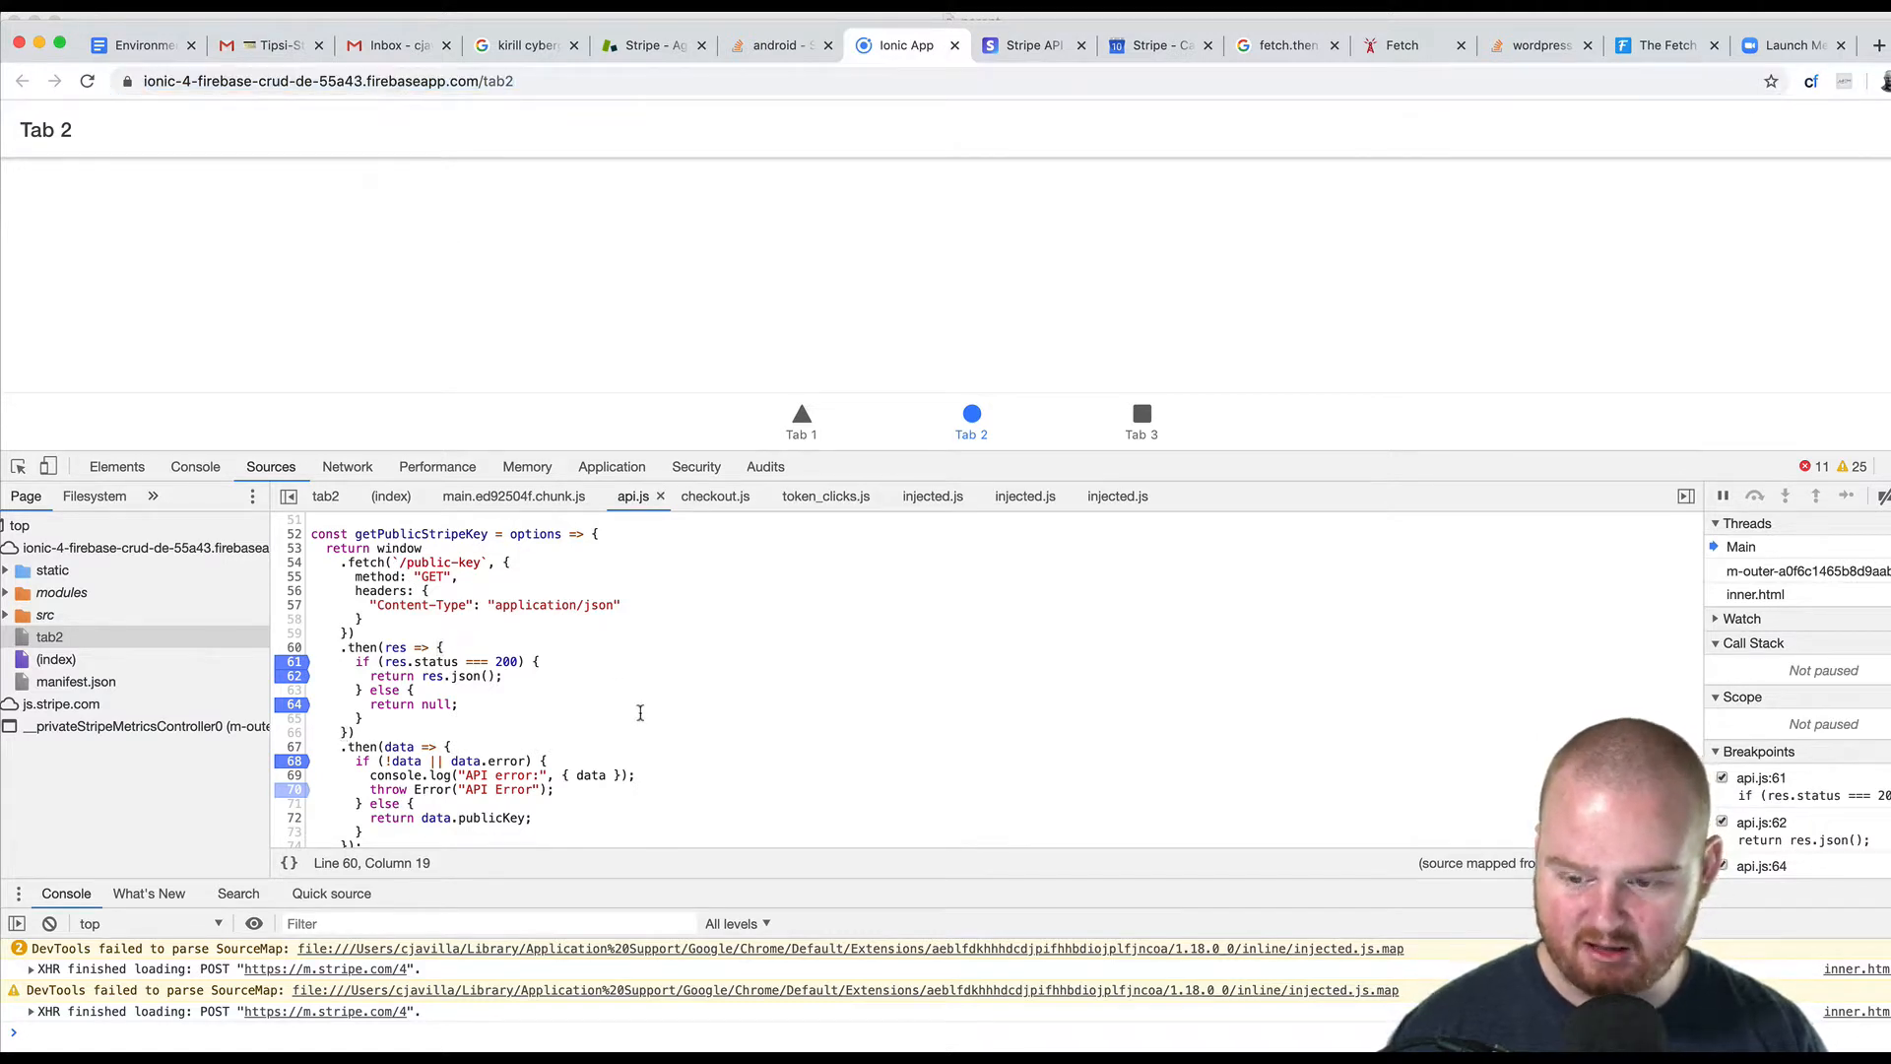
pyautogui.doubleClick(421, 534)
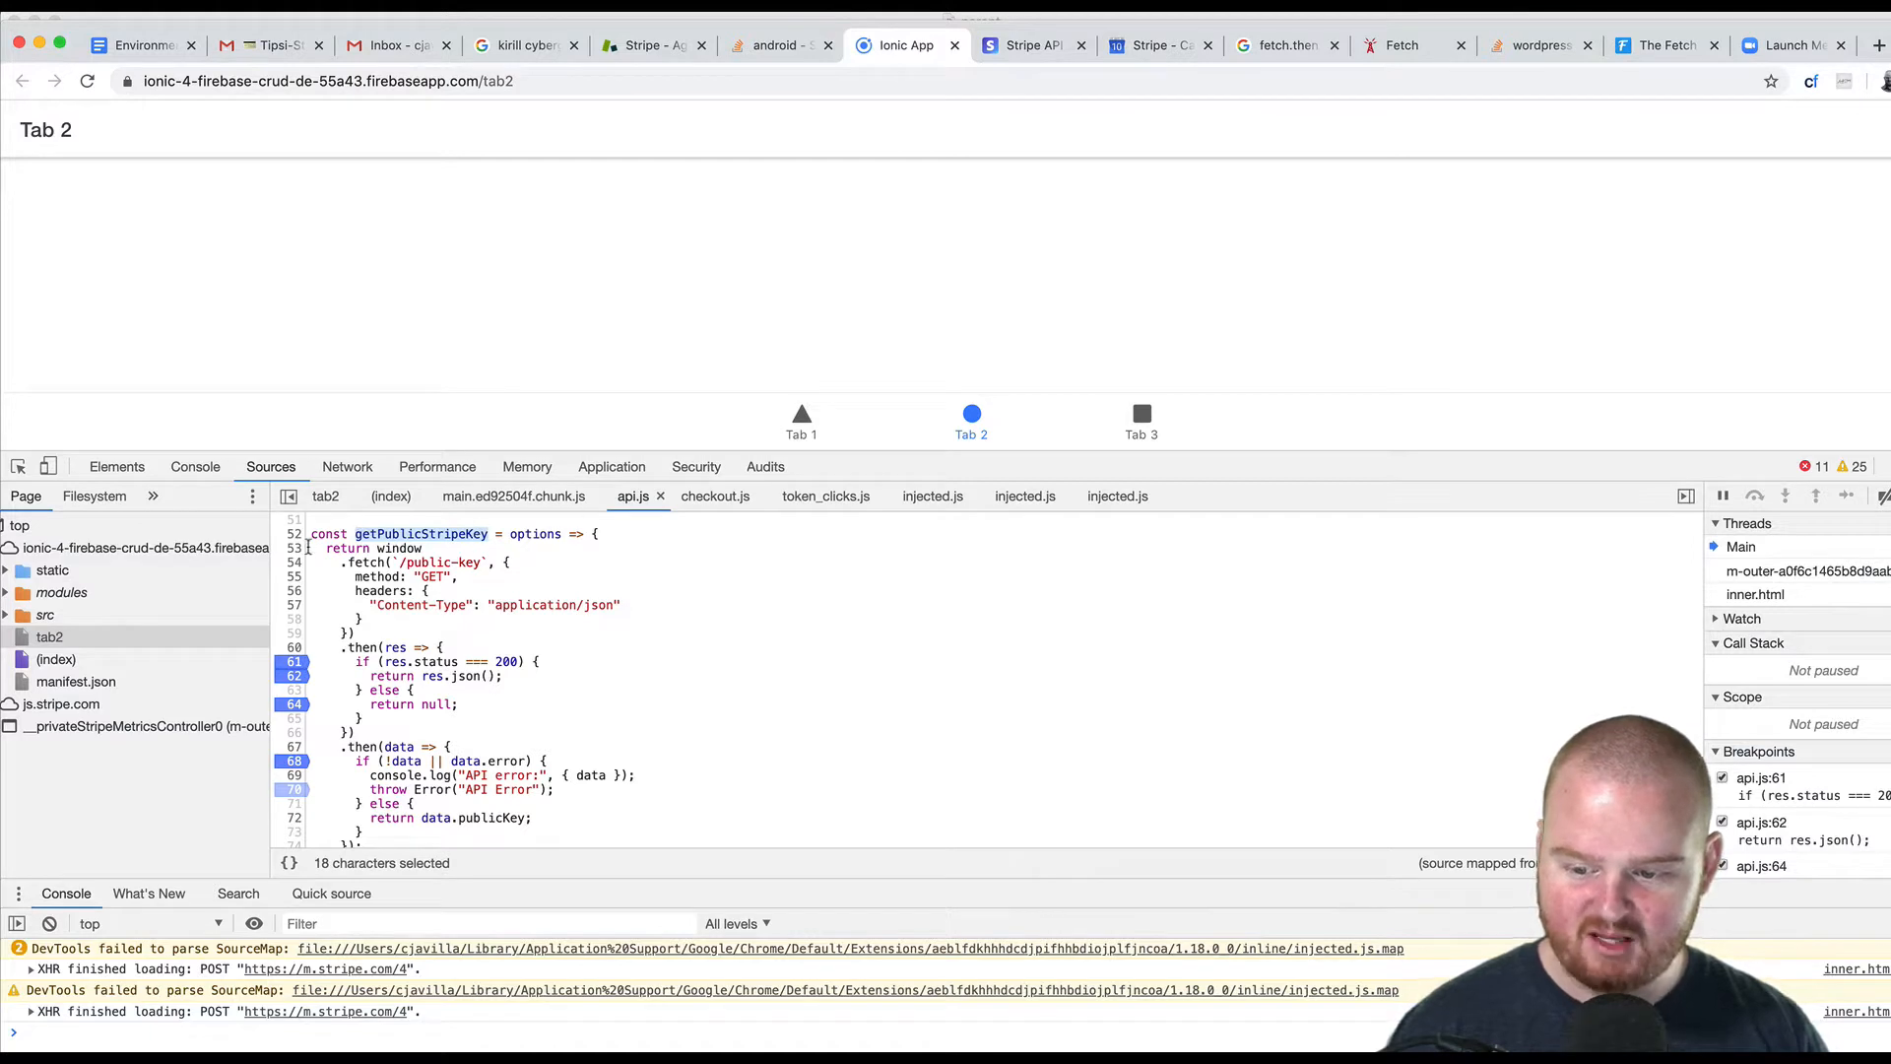
pyautogui.click(457, 625)
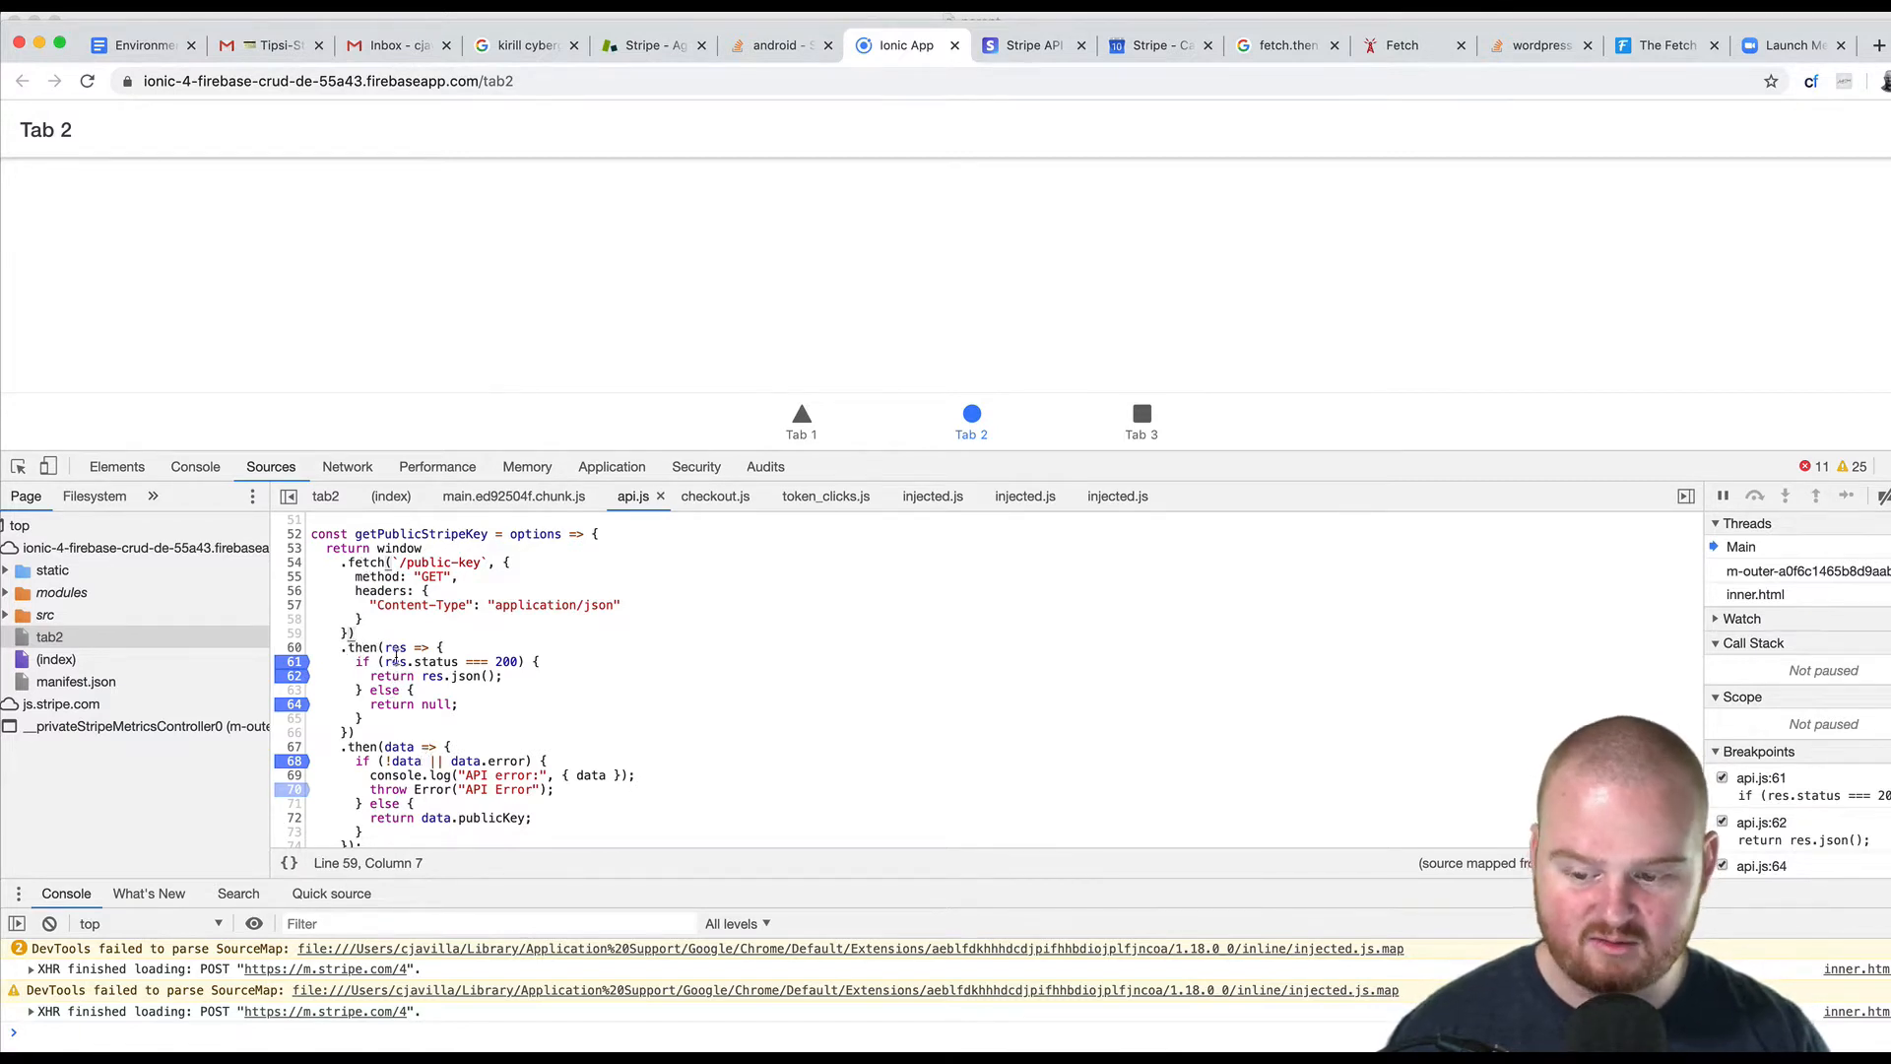
pyautogui.doubleClick(432, 676)
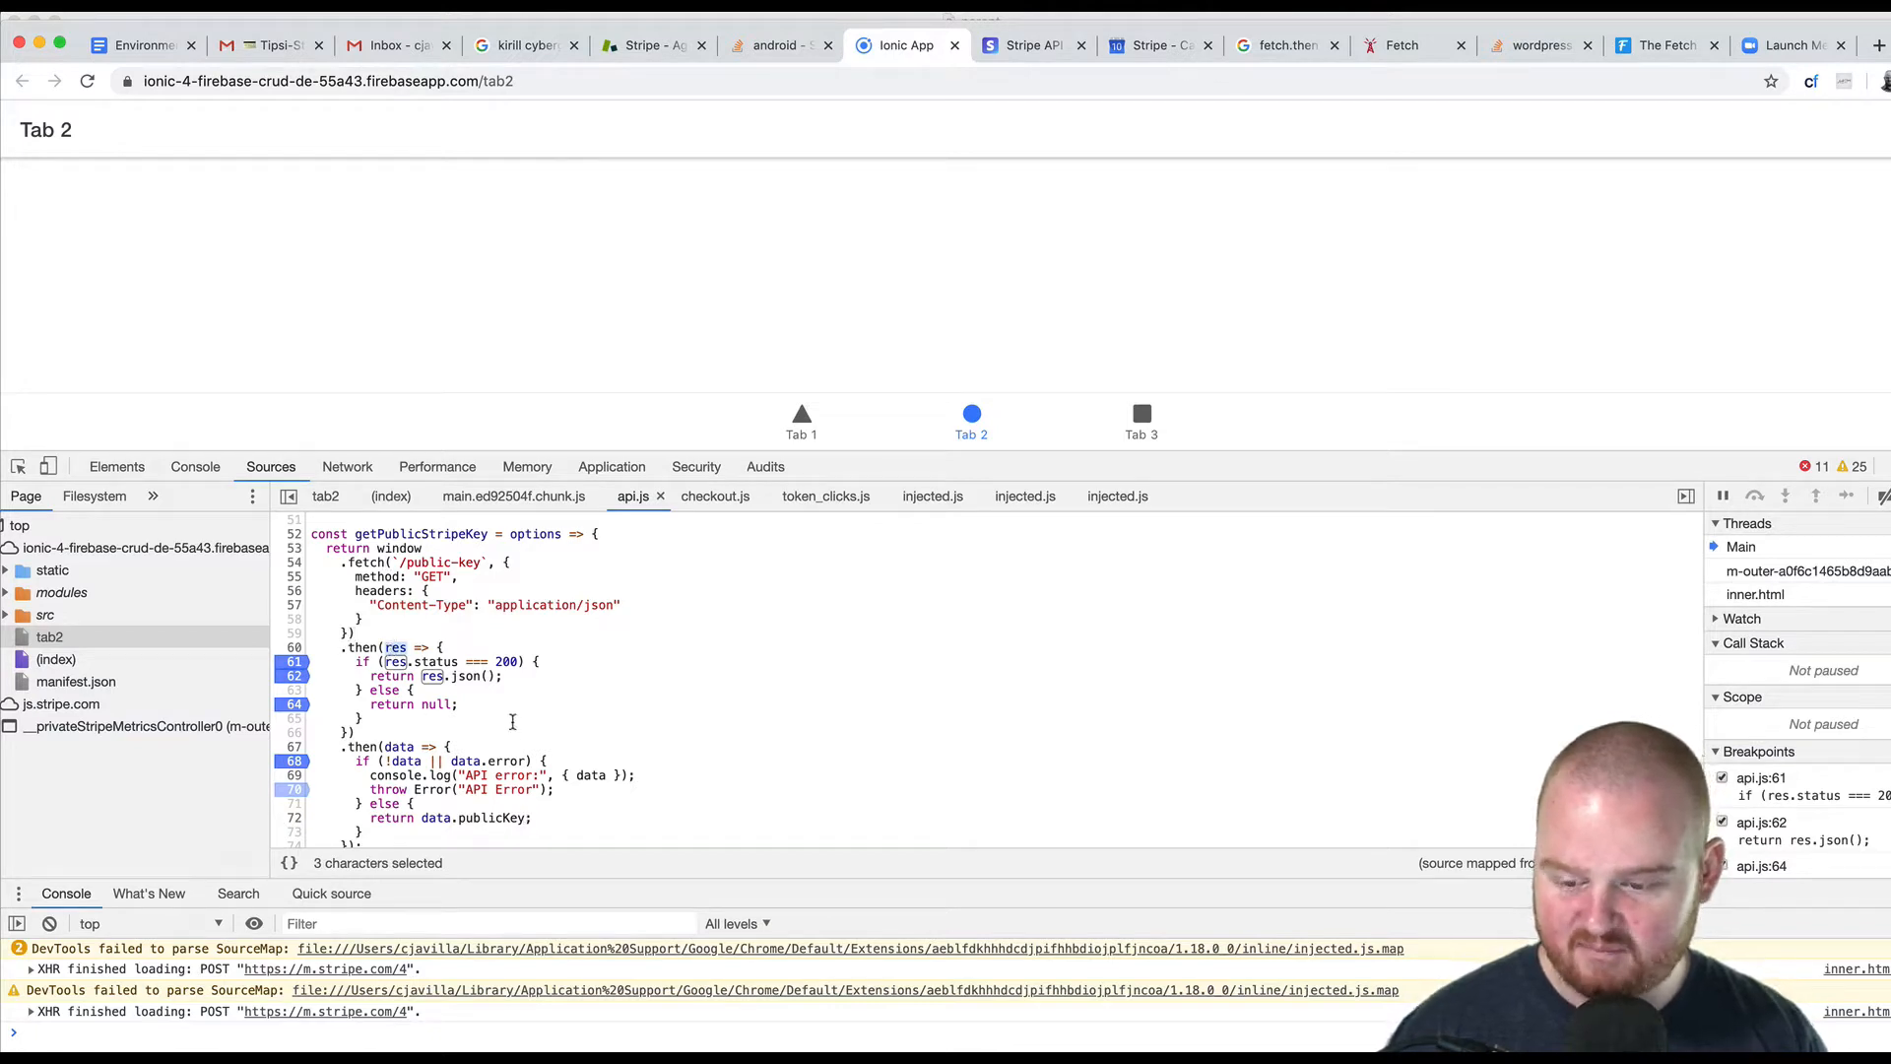
pyautogui.click(384, 662)
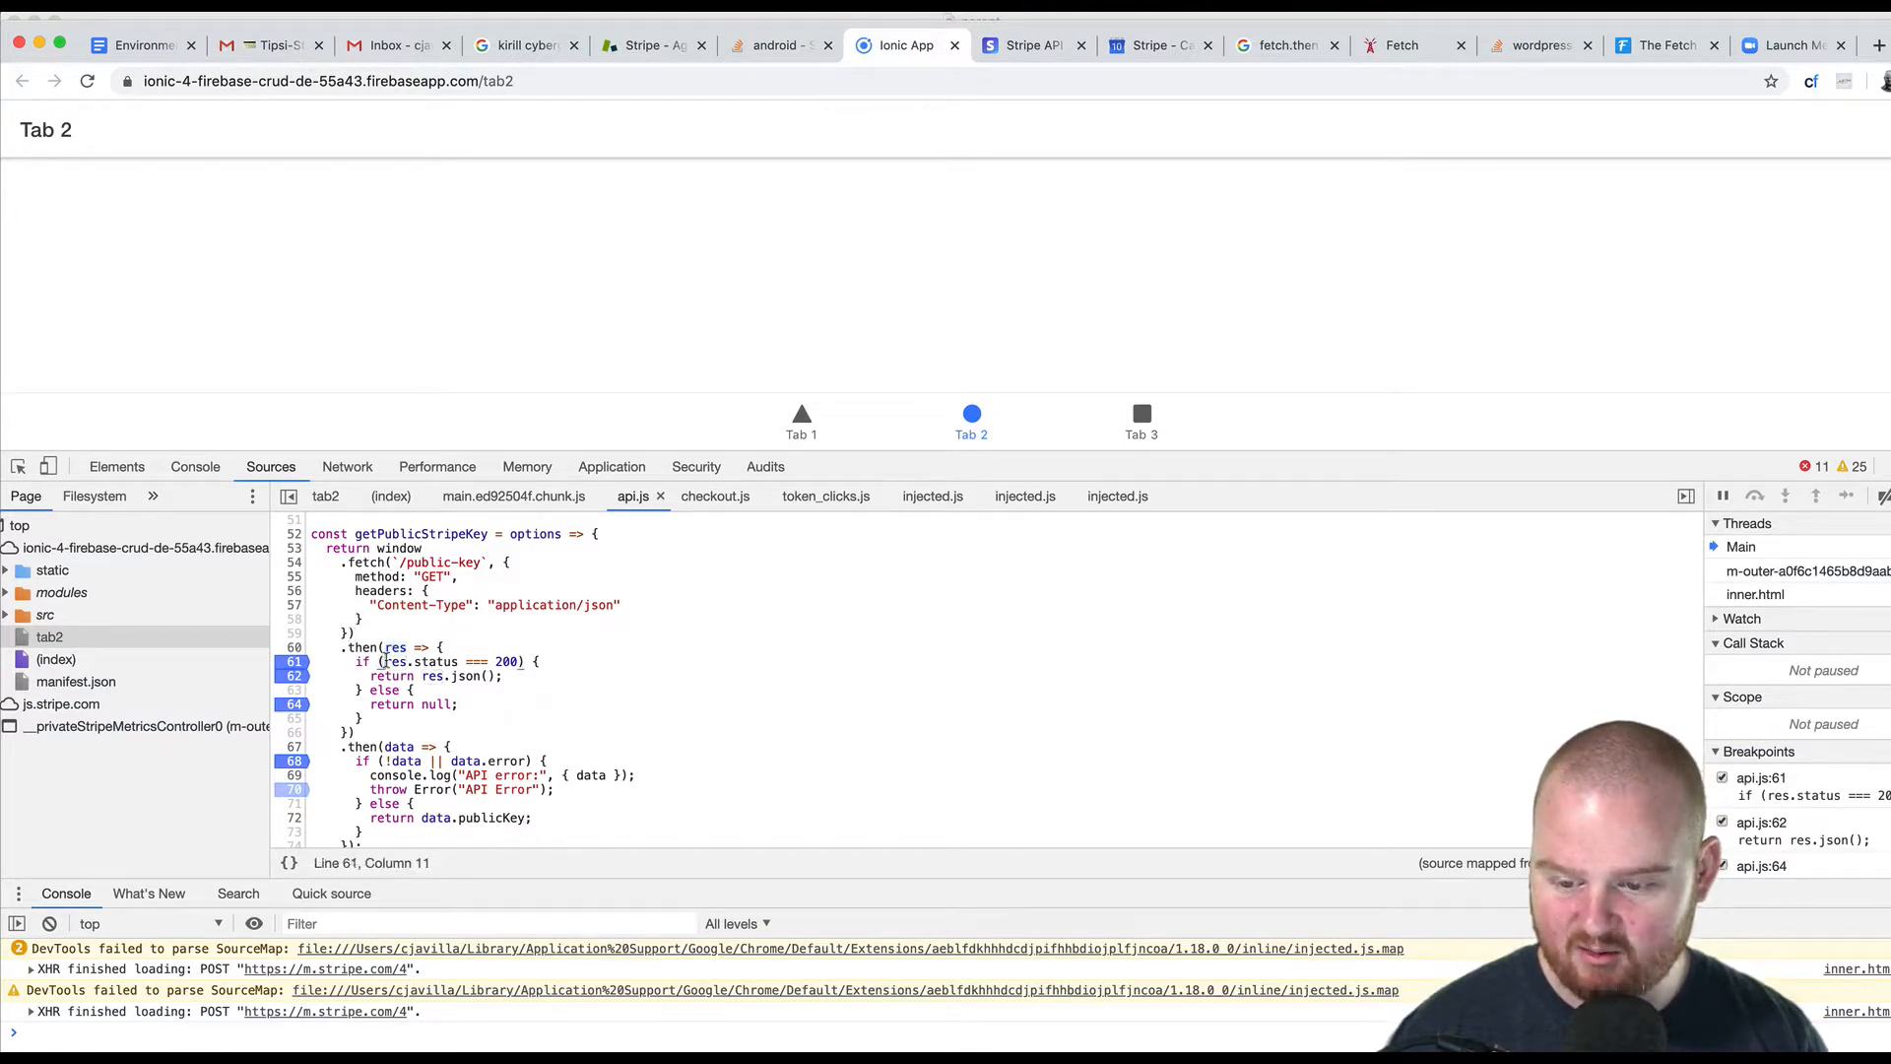
pyautogui.doubleClick(426, 662)
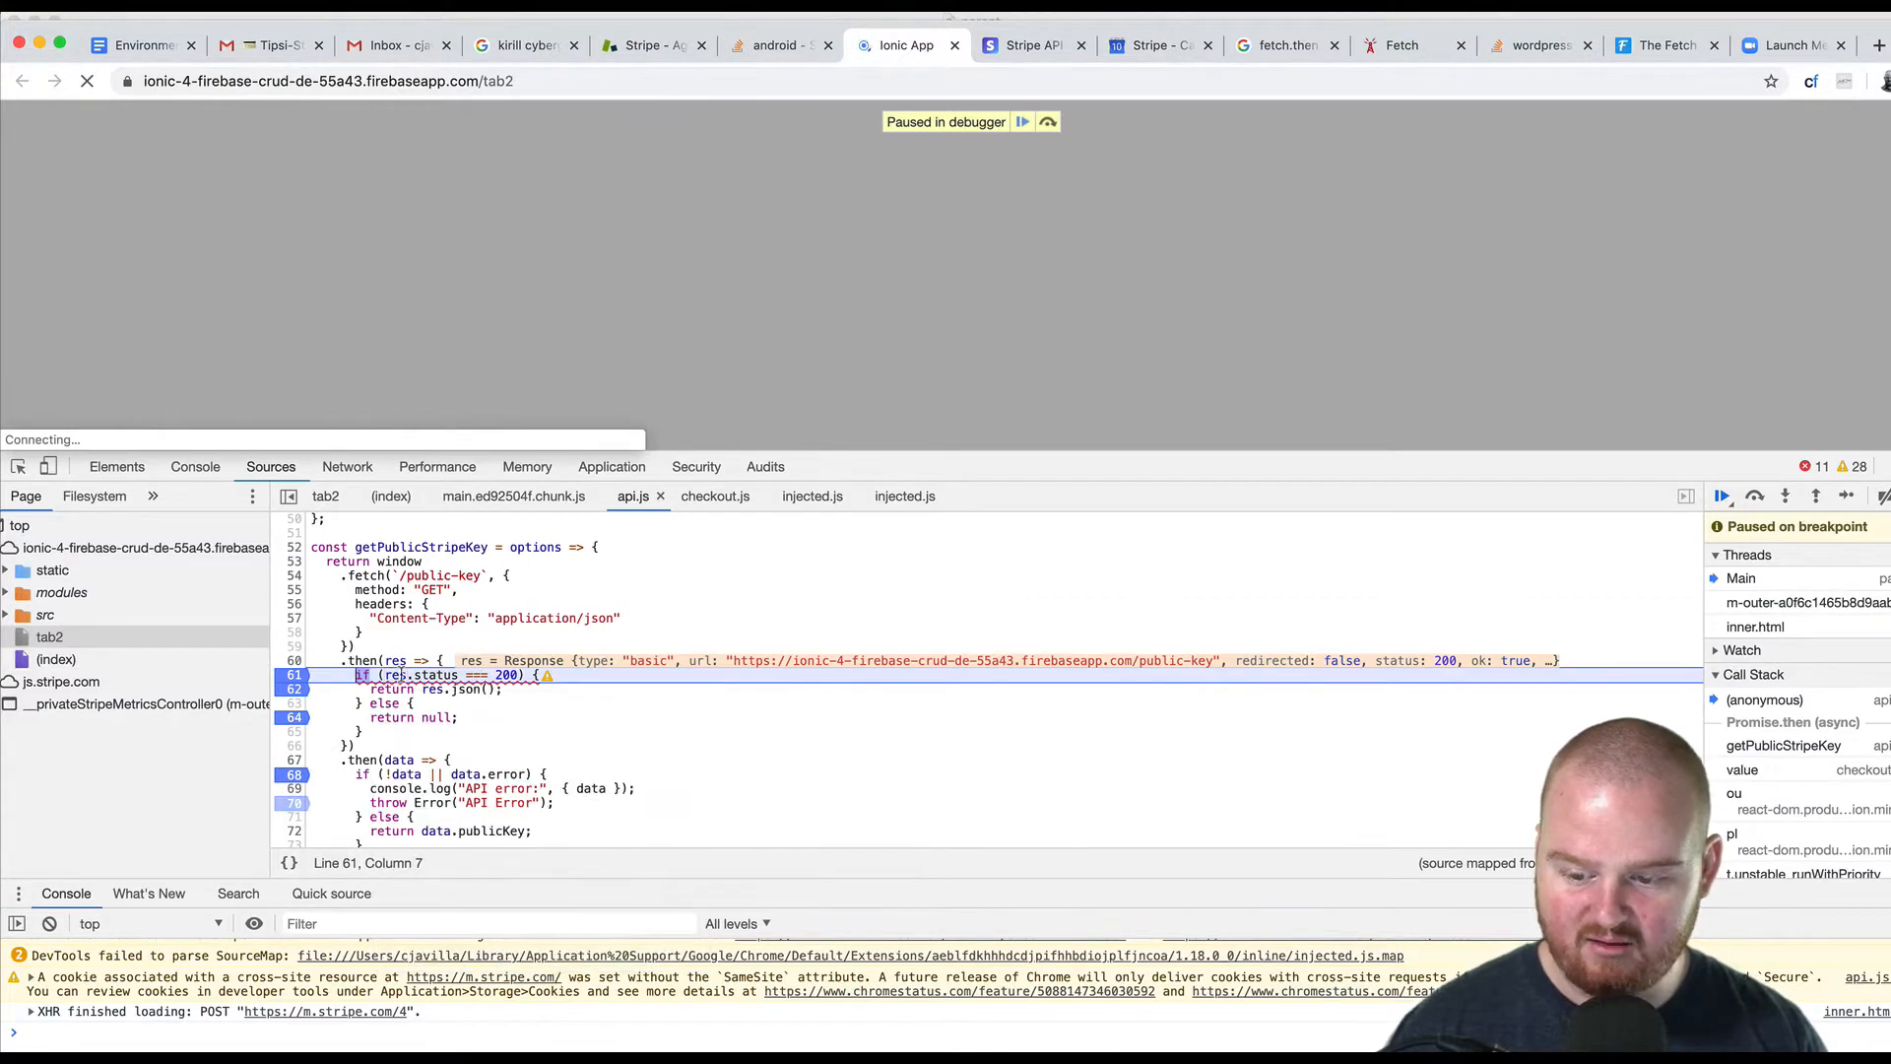
# Evaluate res.status in the console, getting a ReferenceError that res is not defined.
pyautogui.click(120, 1035)
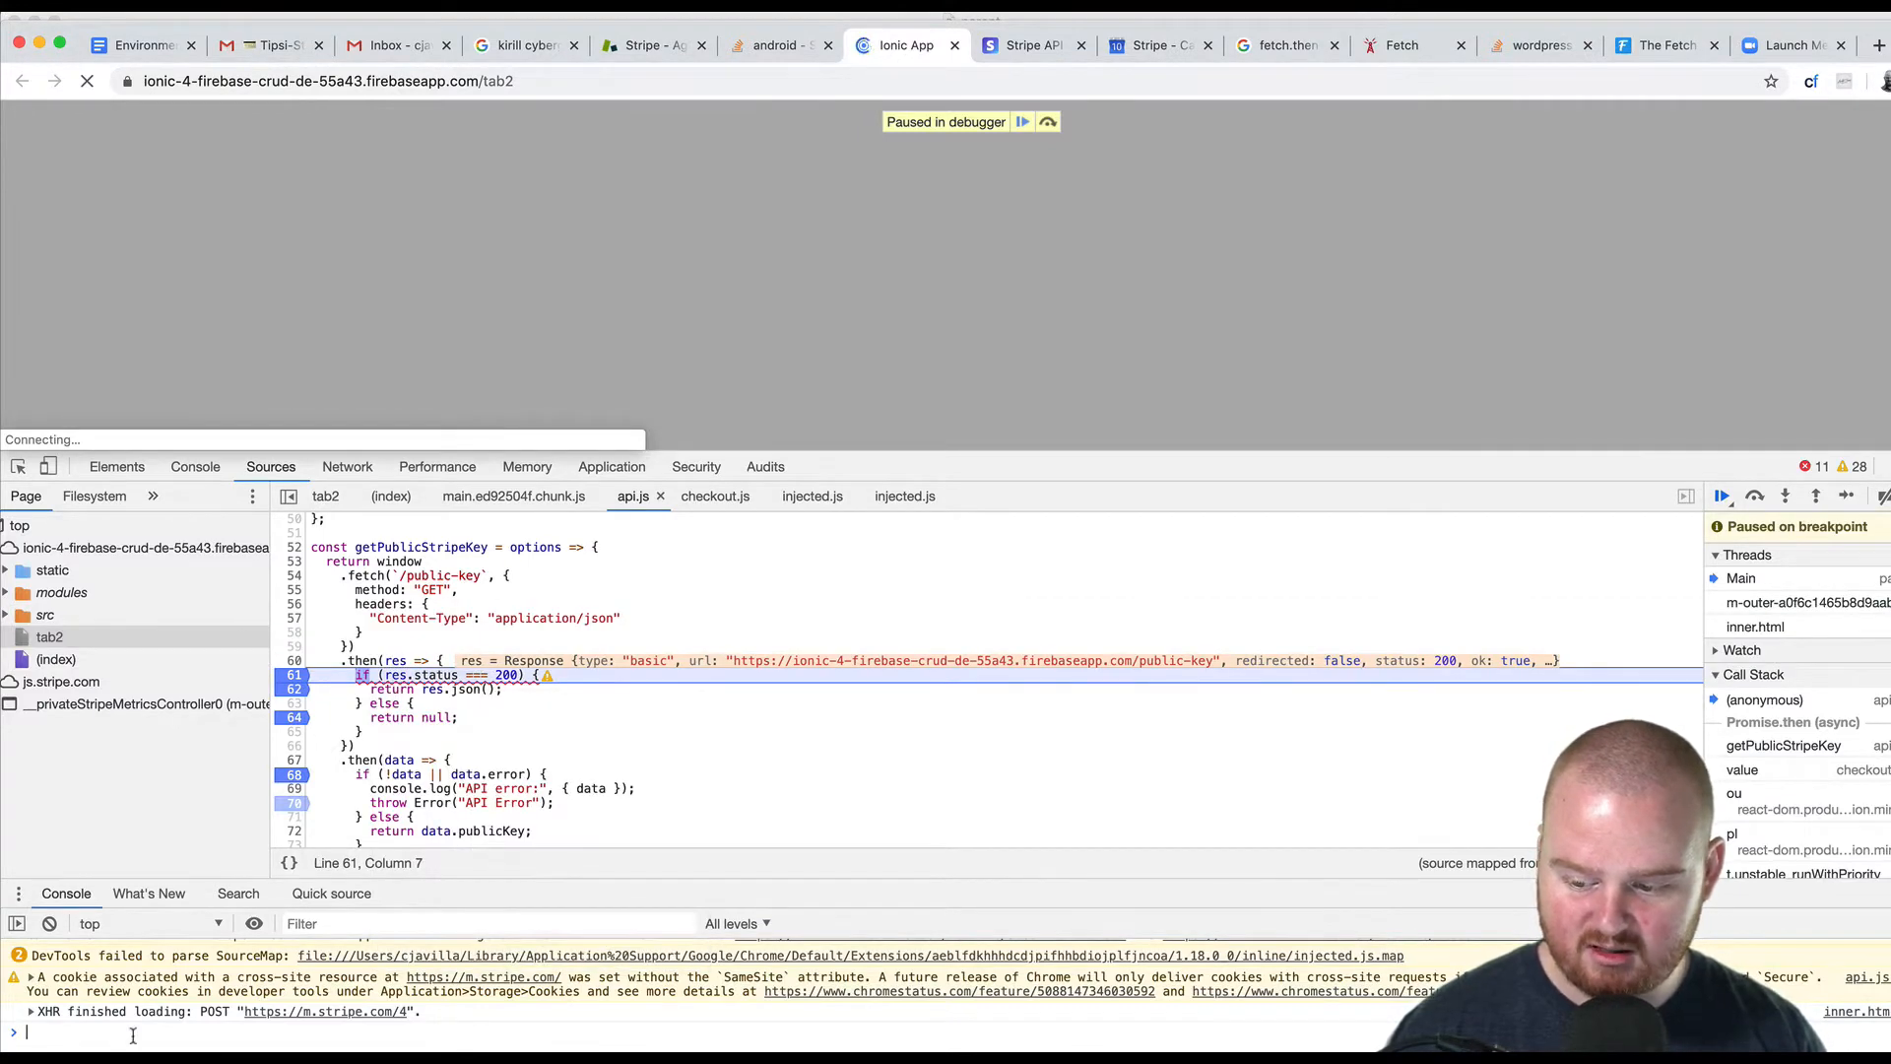
pyautogui.write('res.')
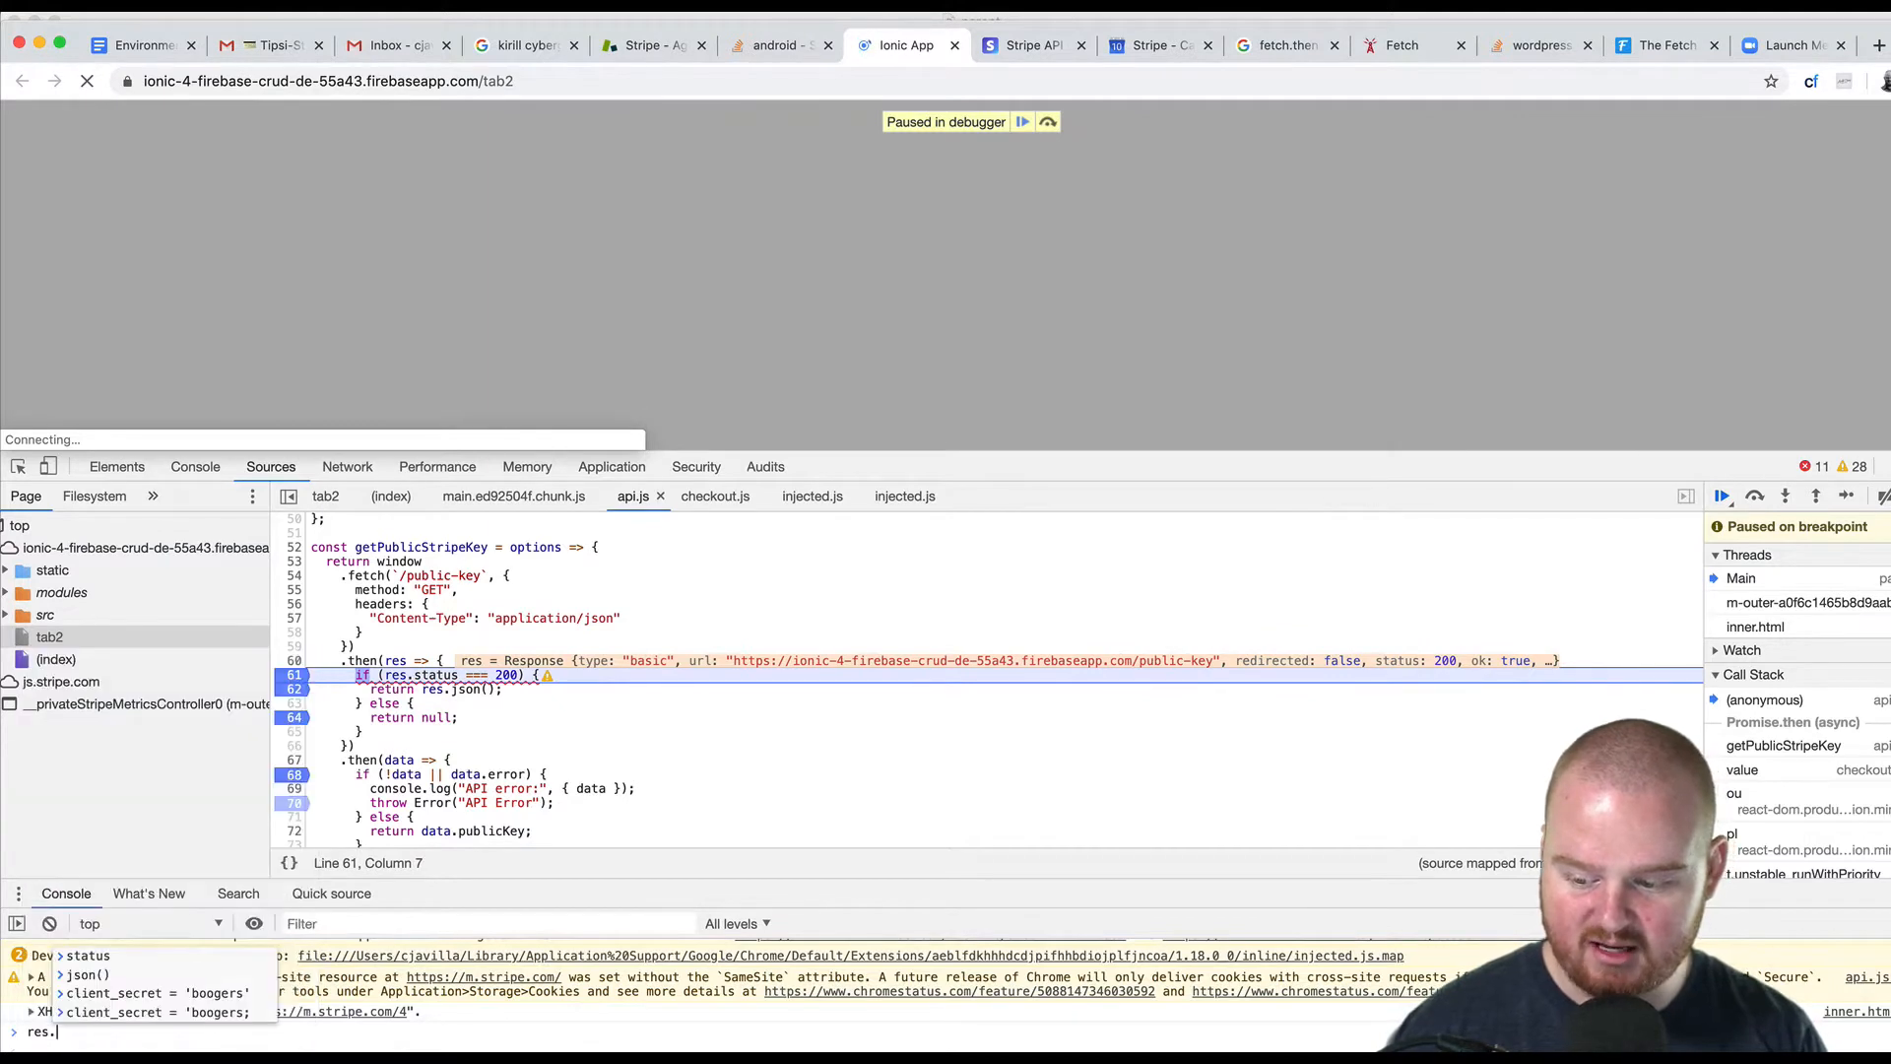
pyautogui.press('Return')
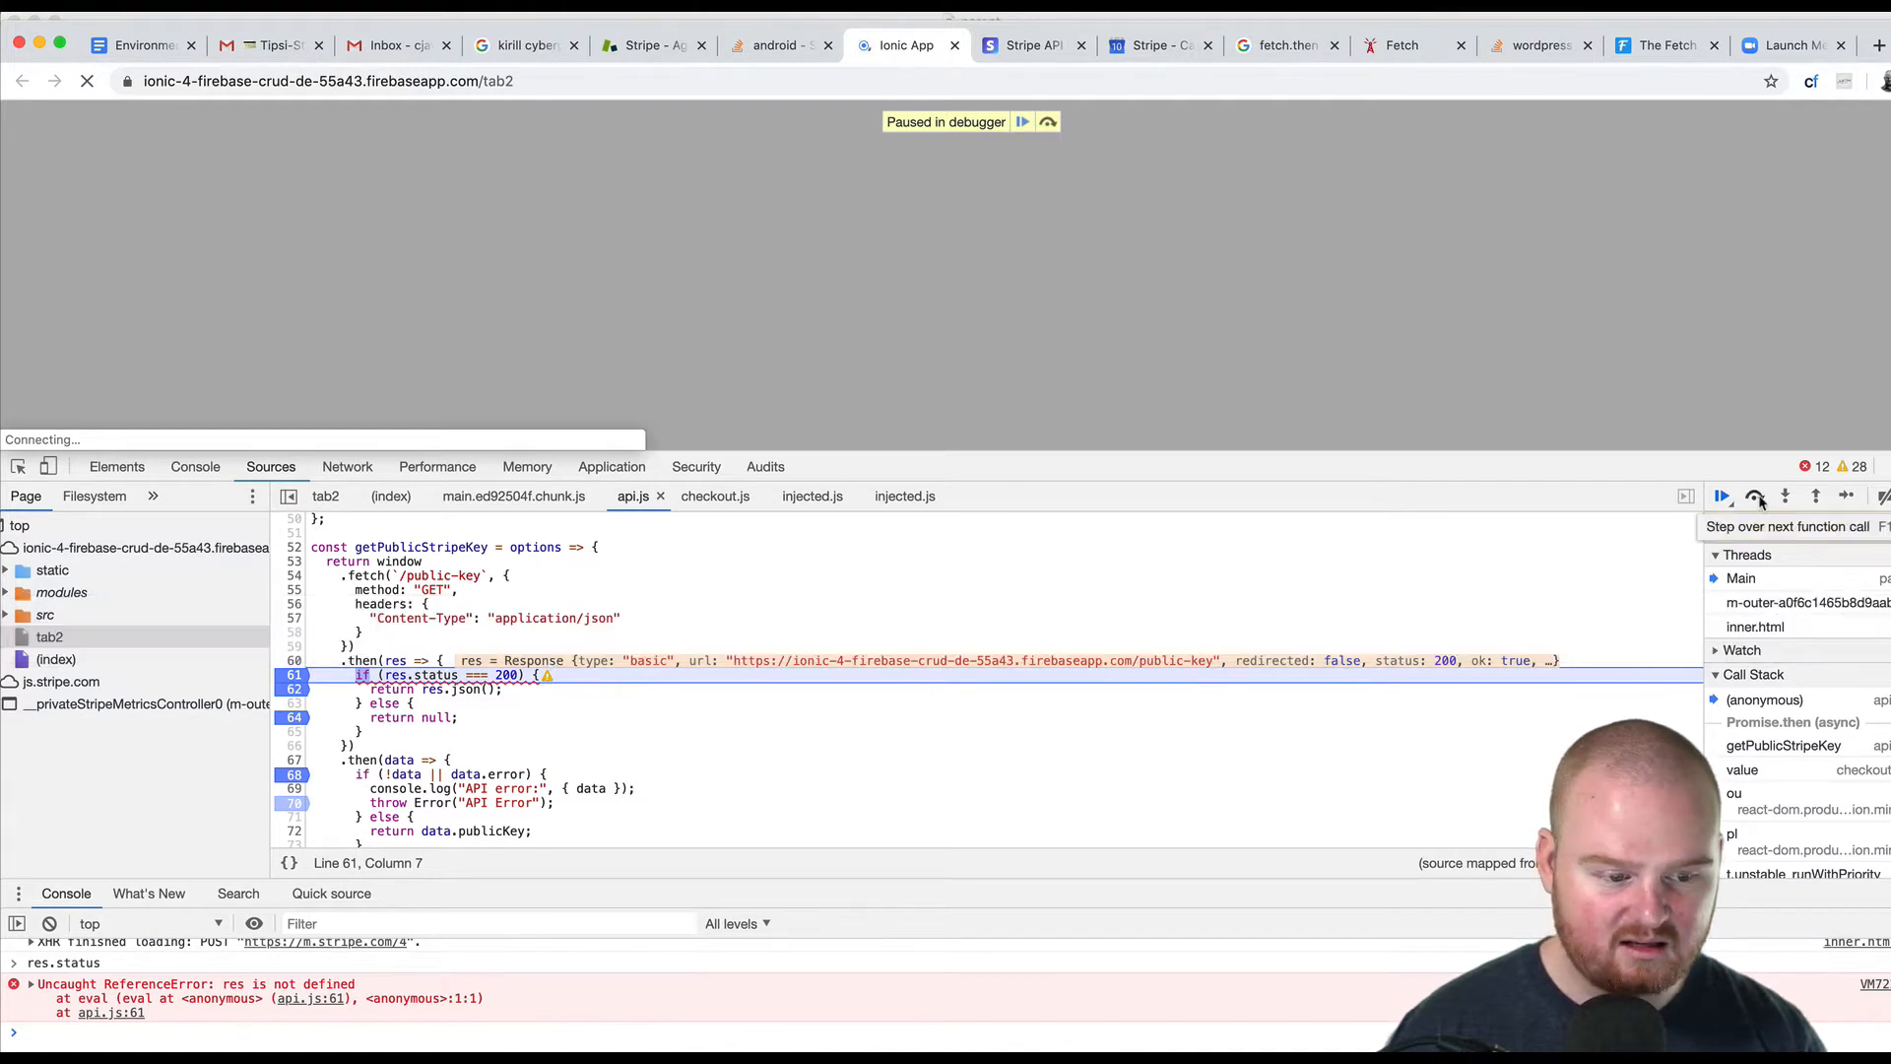
# Step over the status check so execution pauses on the return res.json() line.
pyautogui.click(1757, 497)
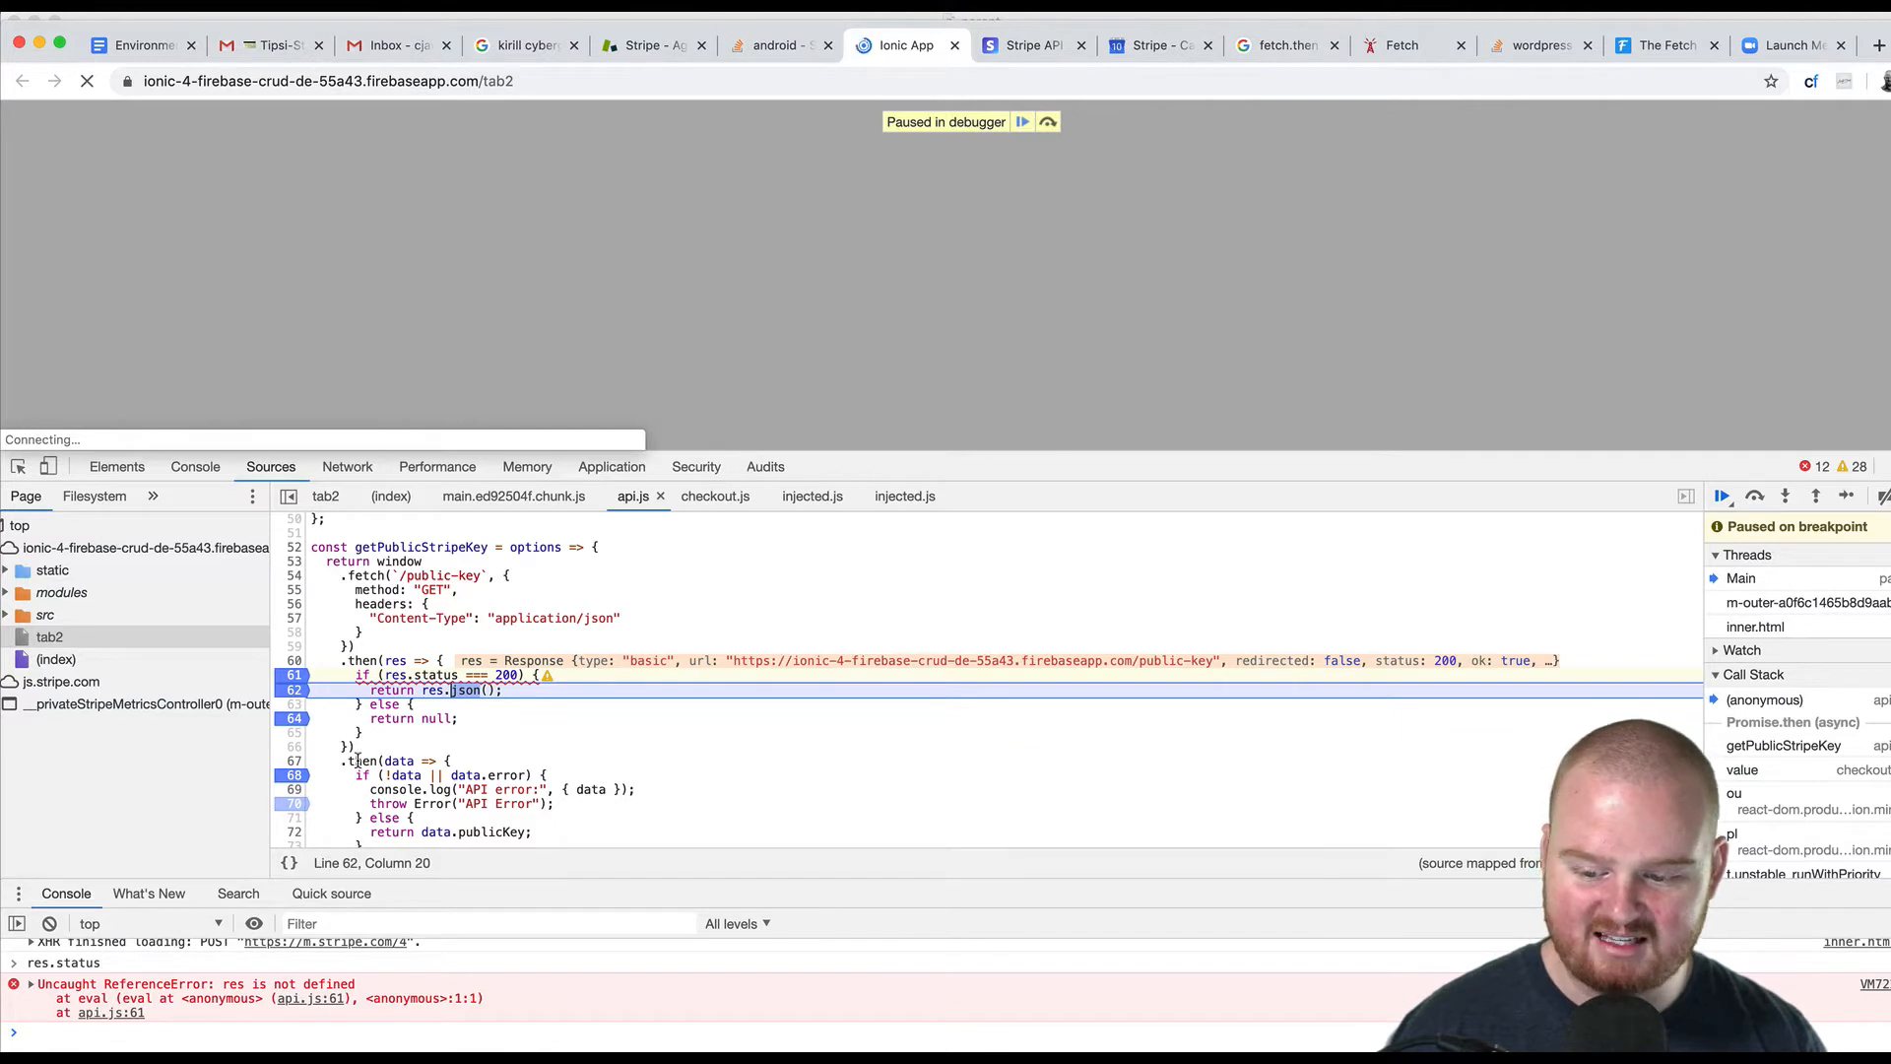
pyautogui.moveTo(794, 758)
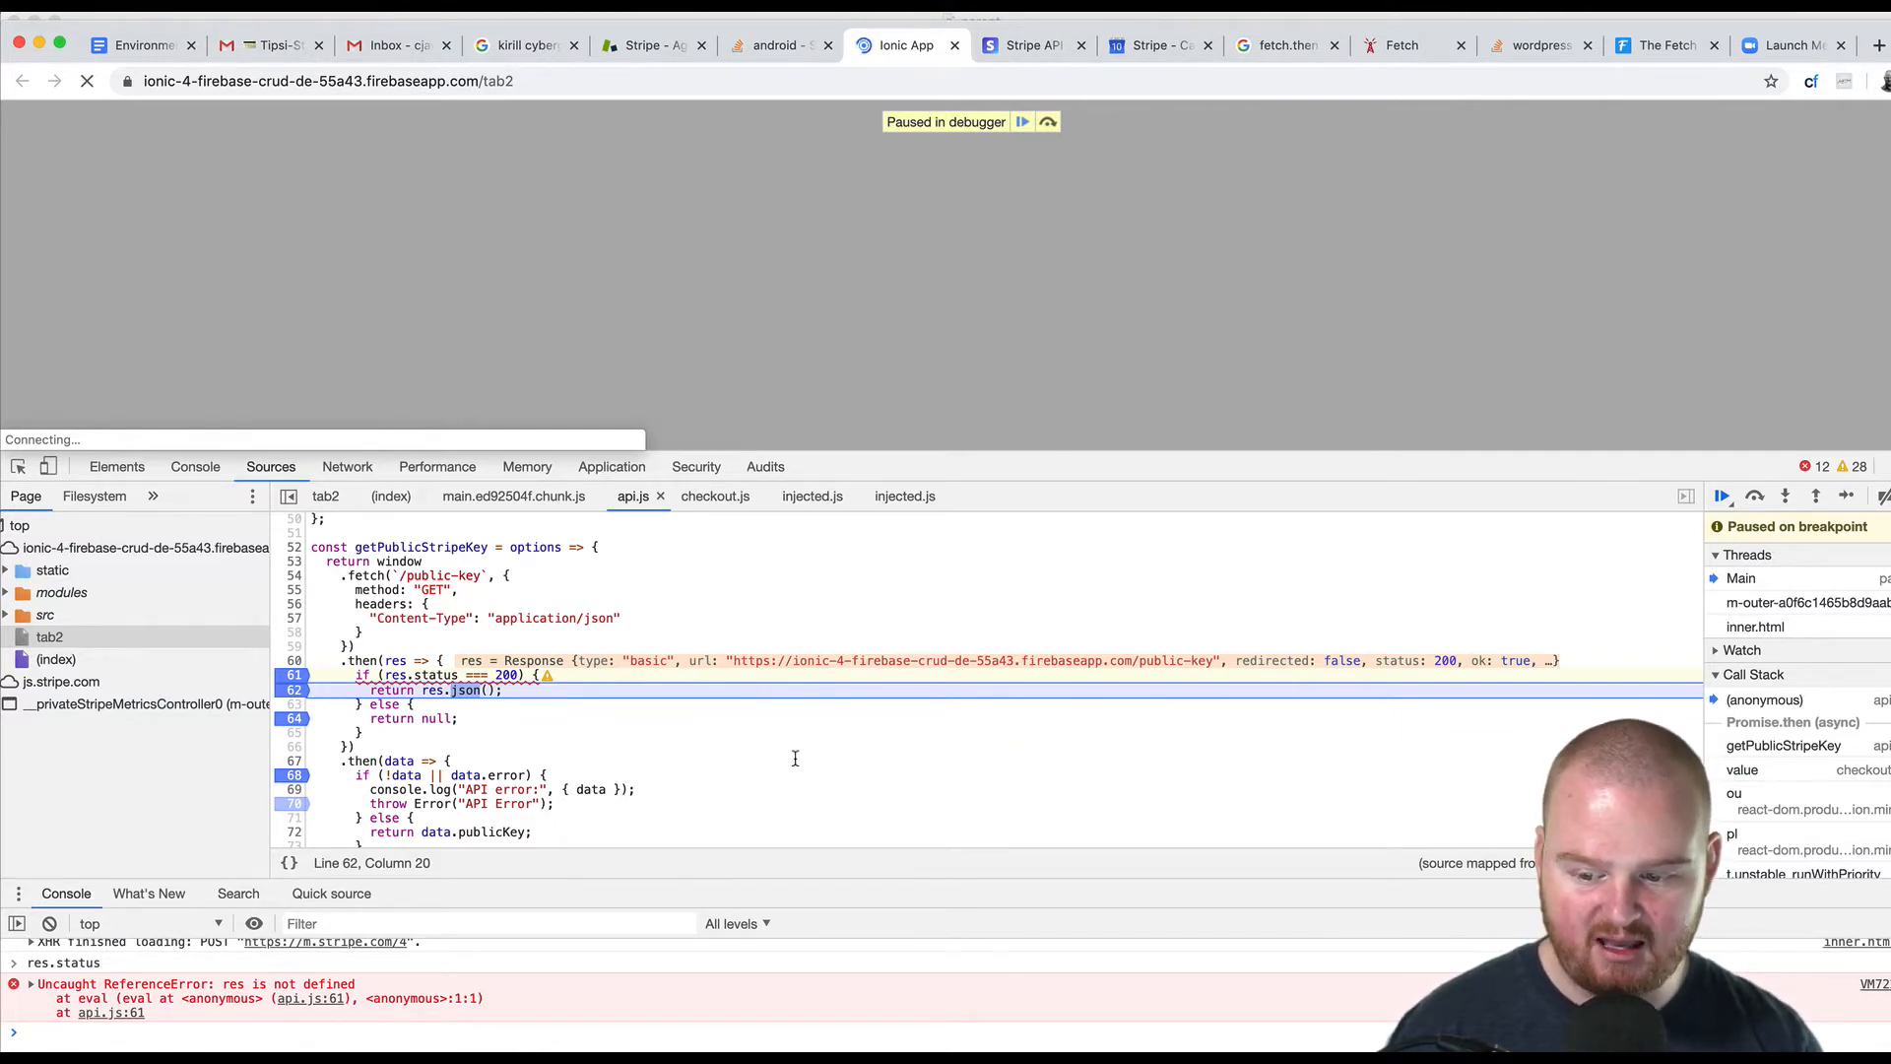
pyautogui.moveTo(469, 719)
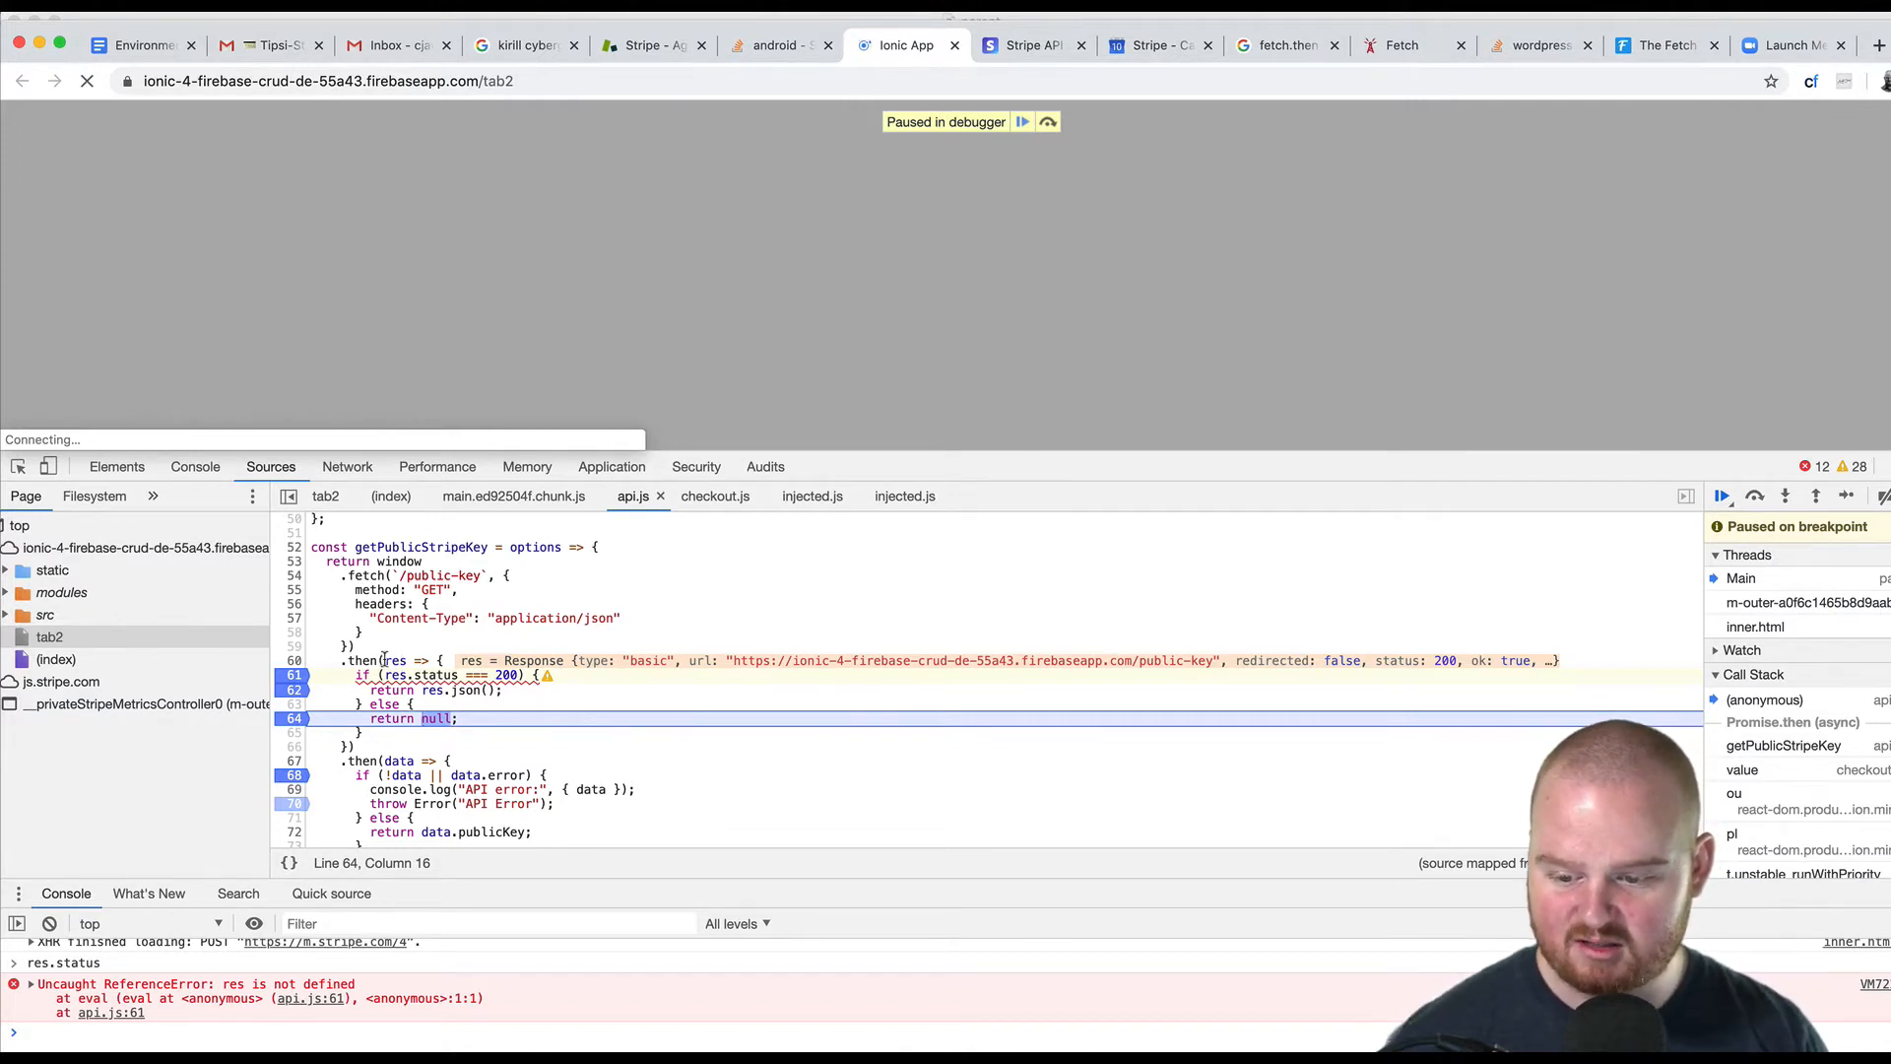
# Review the handler code, then resume execution so the page loads and logs an Unexpected token JSON error.
pyautogui.click(434, 733)
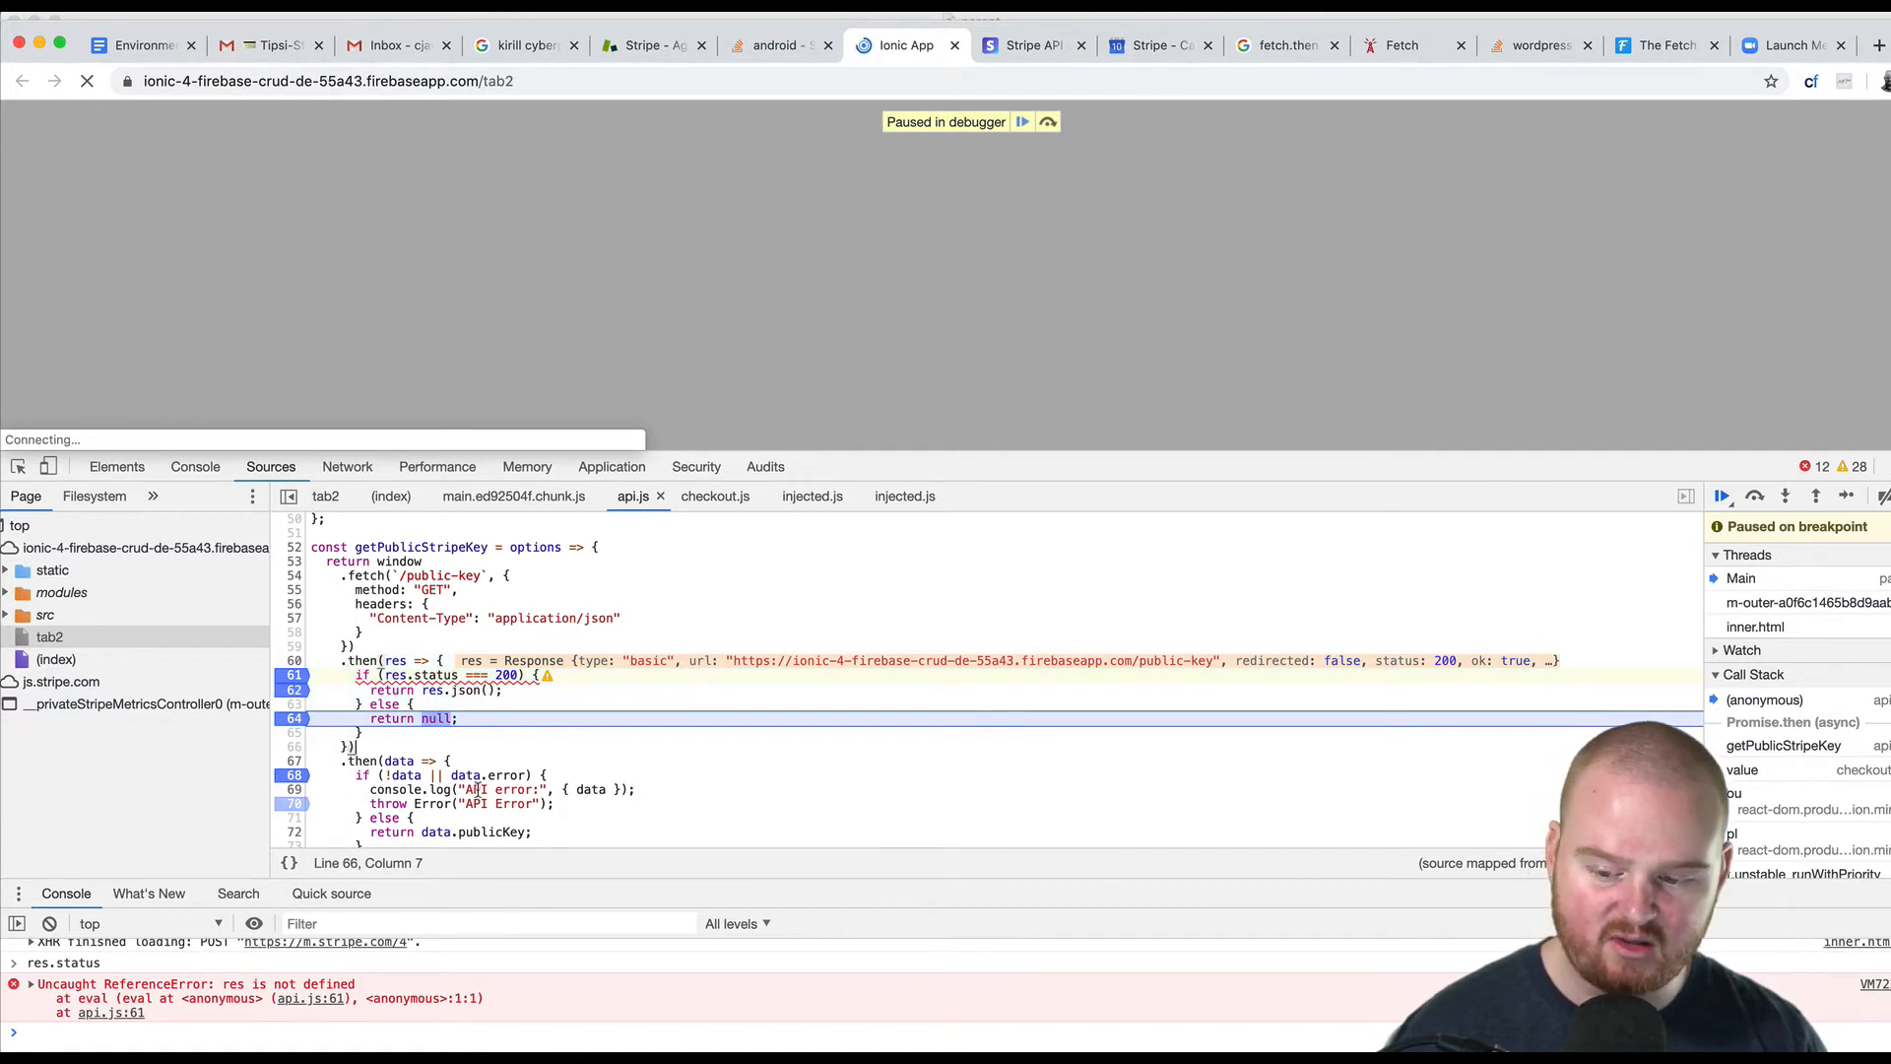
pyautogui.scroll(-3)
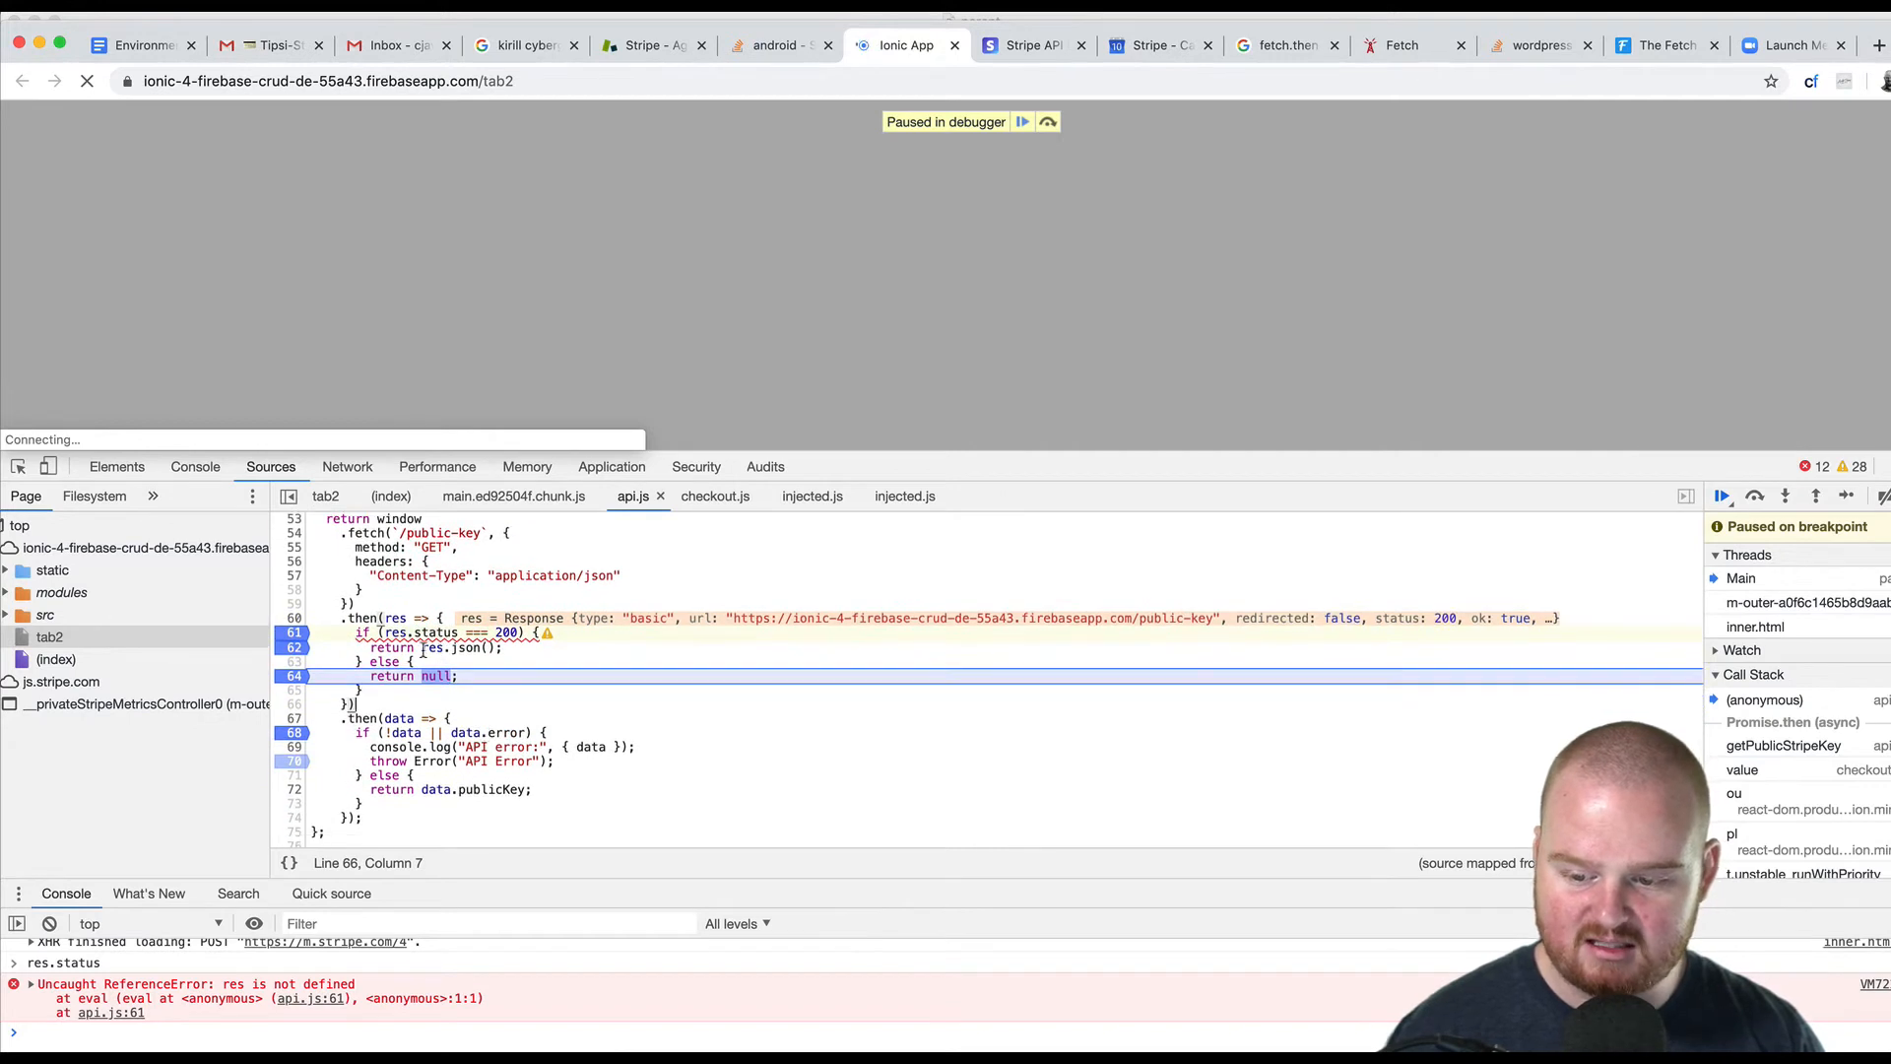
pyautogui.click(498, 649)
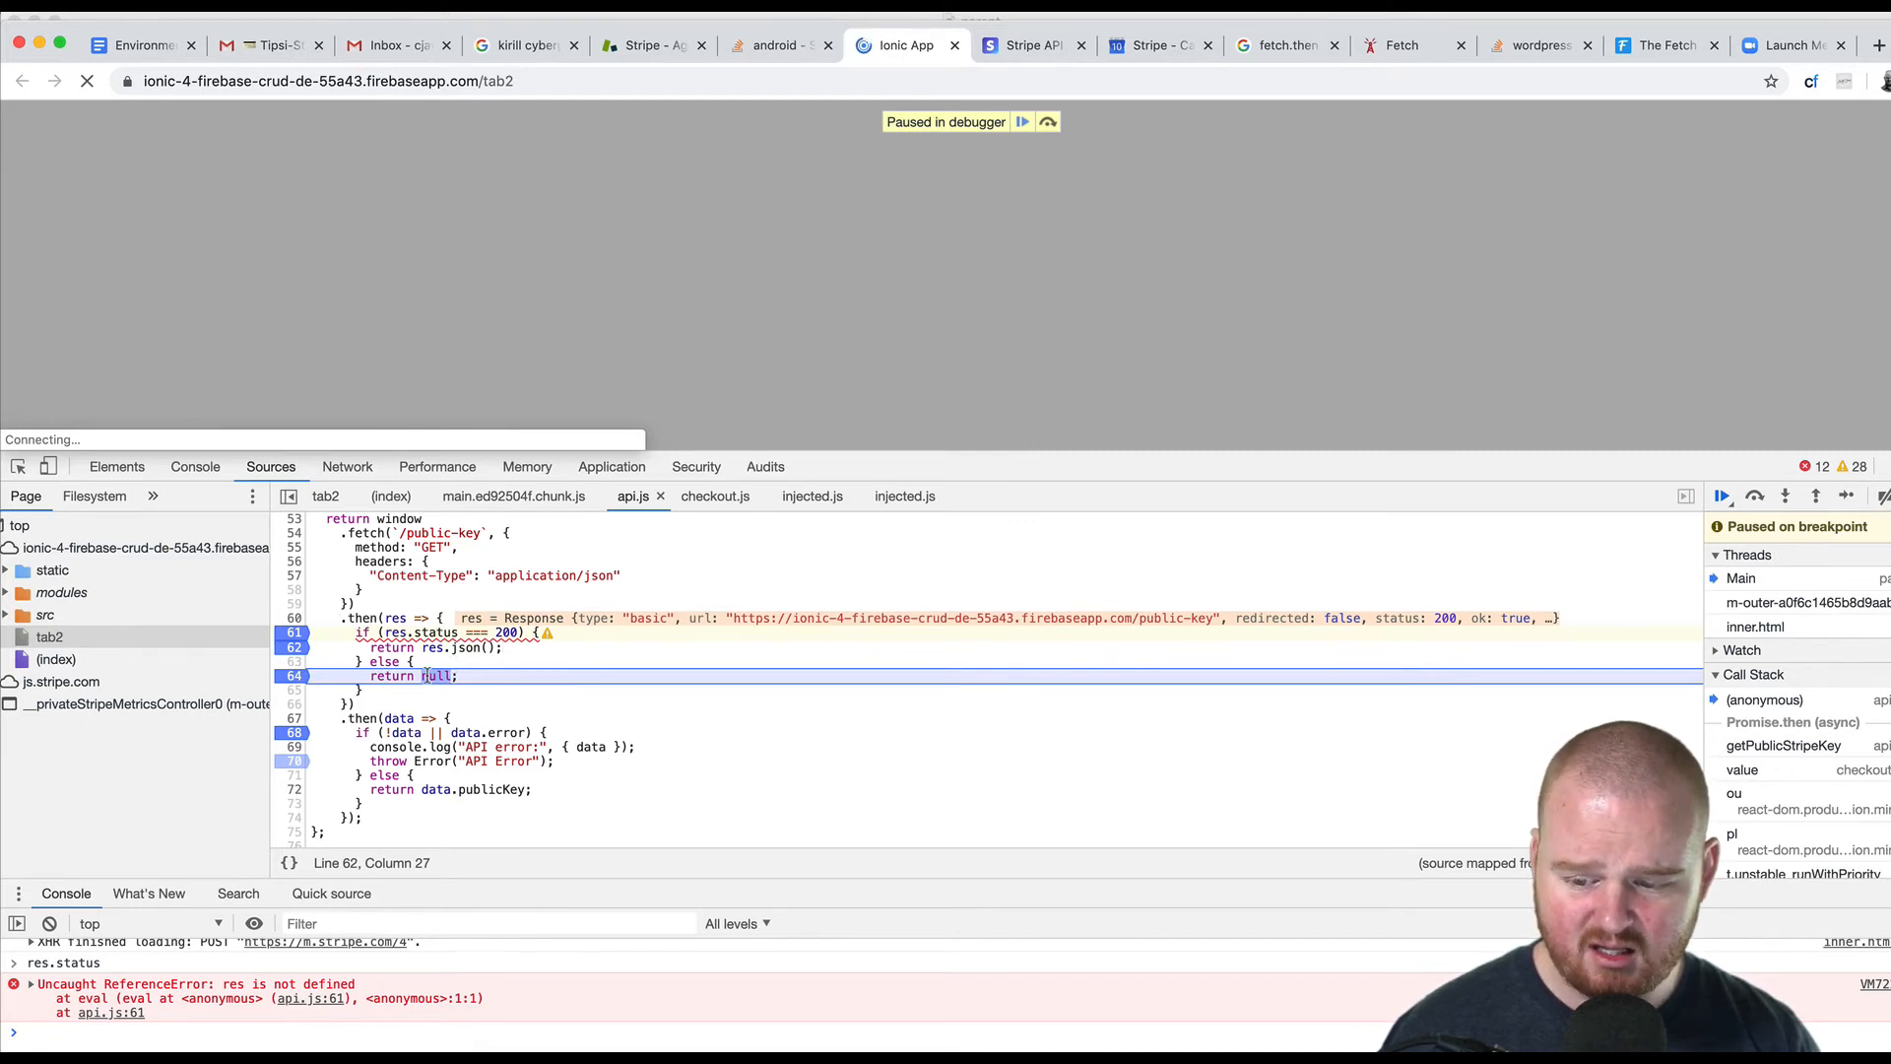
pyautogui.click(1722, 496)
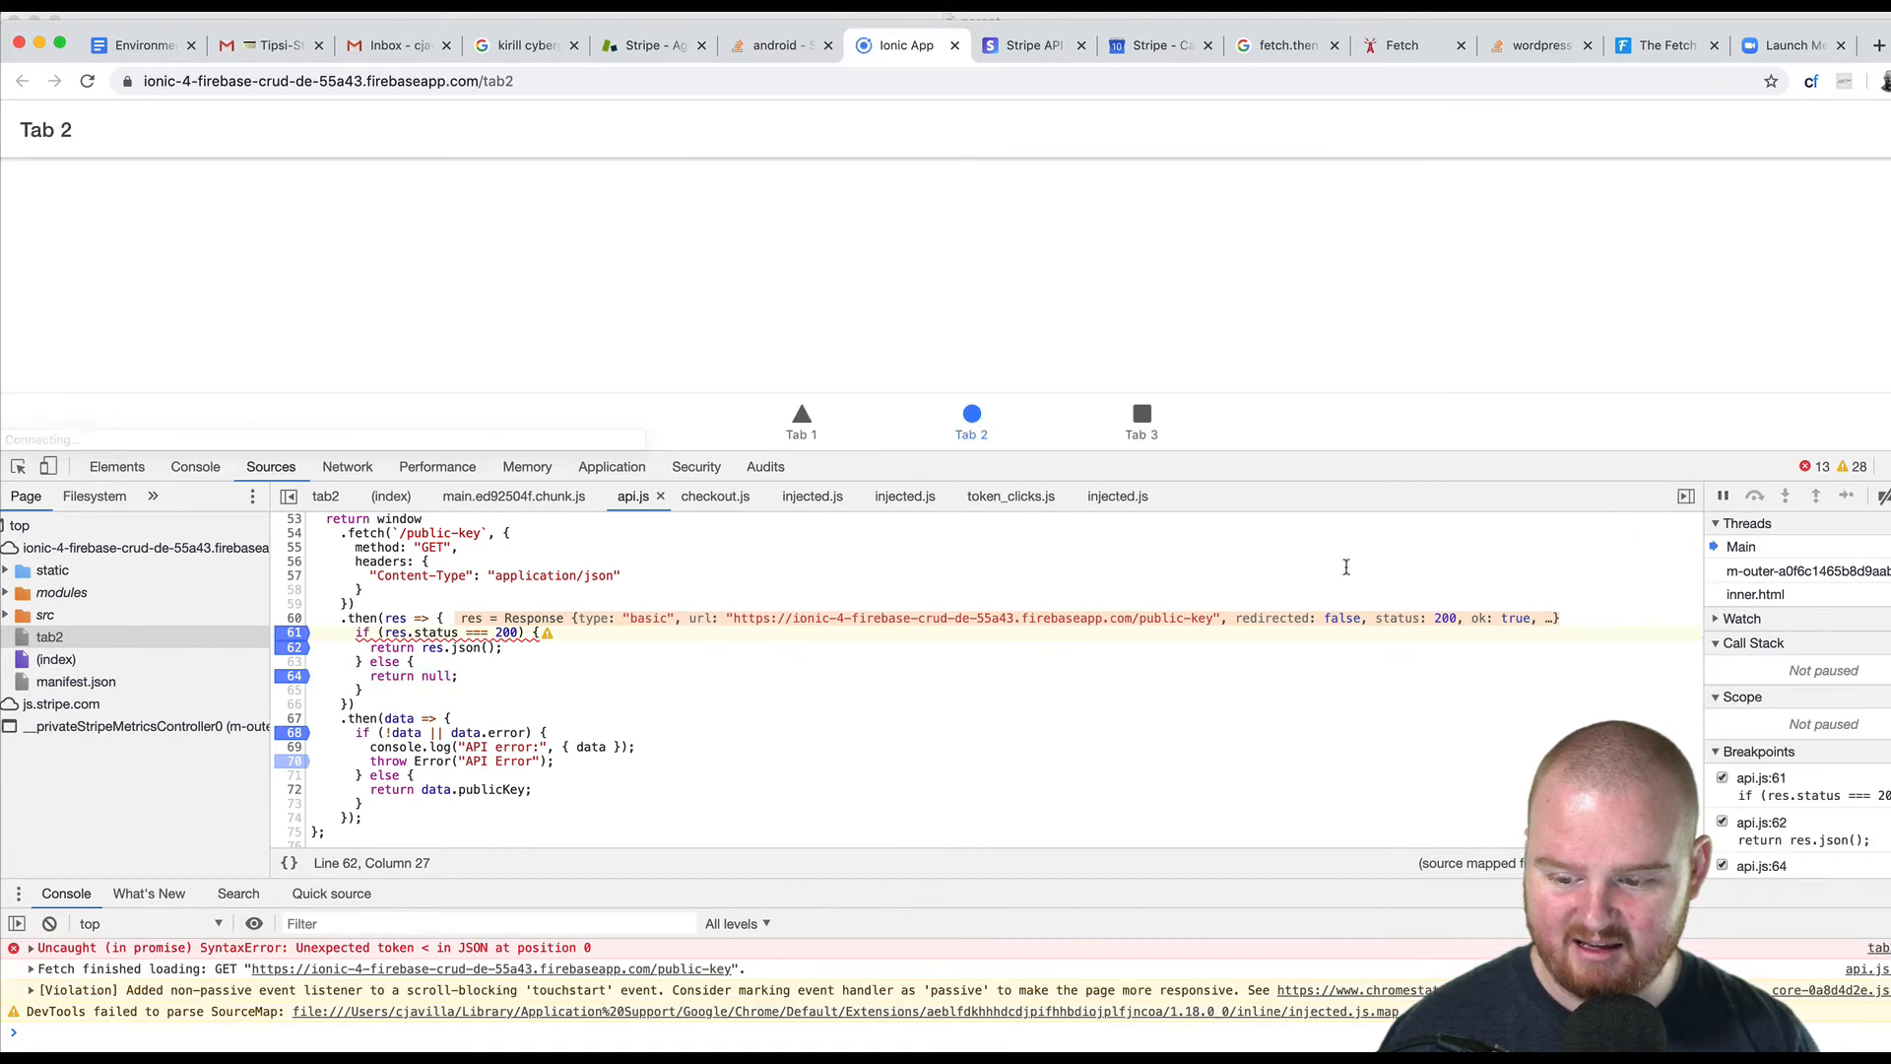